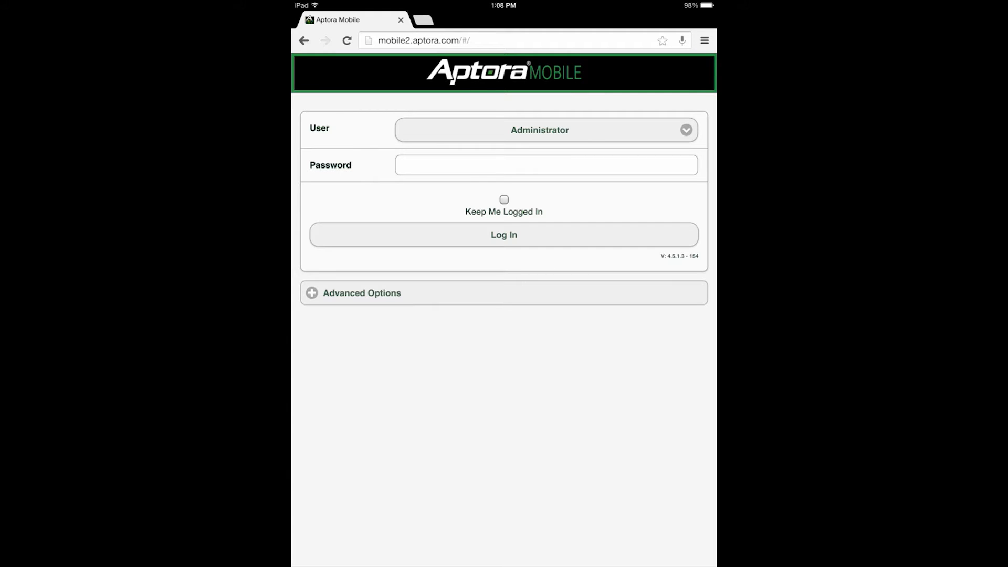
Step: Enter the Administrator password and submit the login
{"action": "left_click", "coordinate": [504, 234]}
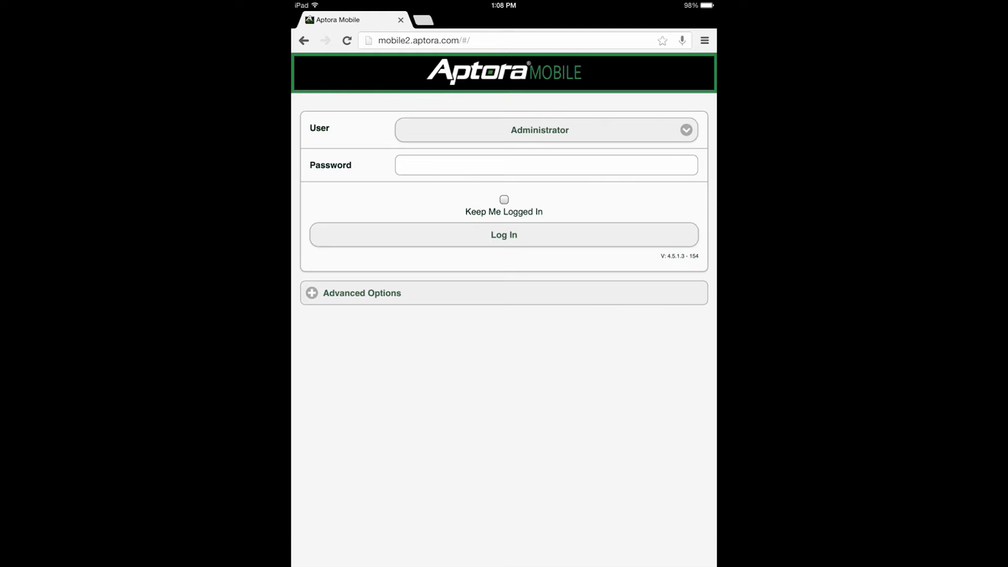
{"action": "left_click", "coordinate": [503, 235]}
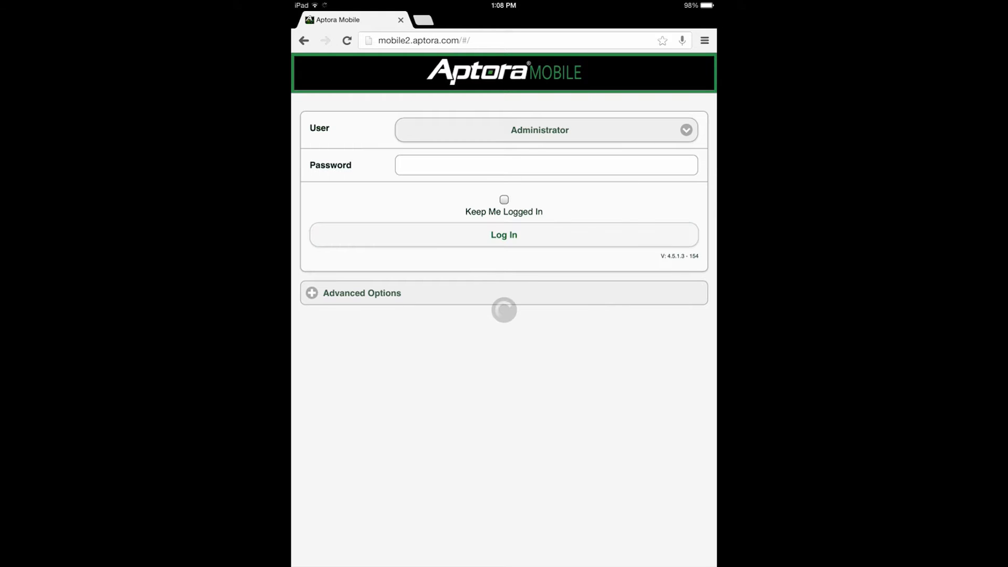
Step: Choose Add Time Sheet Entry from the Quick Add menu to reach the Customer List
{"action": "left_click", "coordinate": [503, 235]}
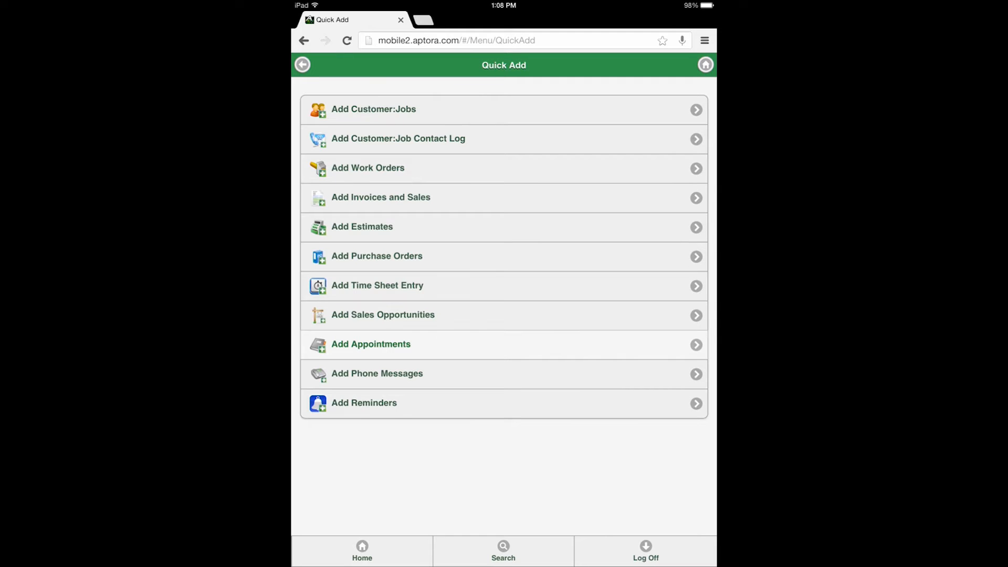
{"action": "left_click", "coordinate": [377, 285]}
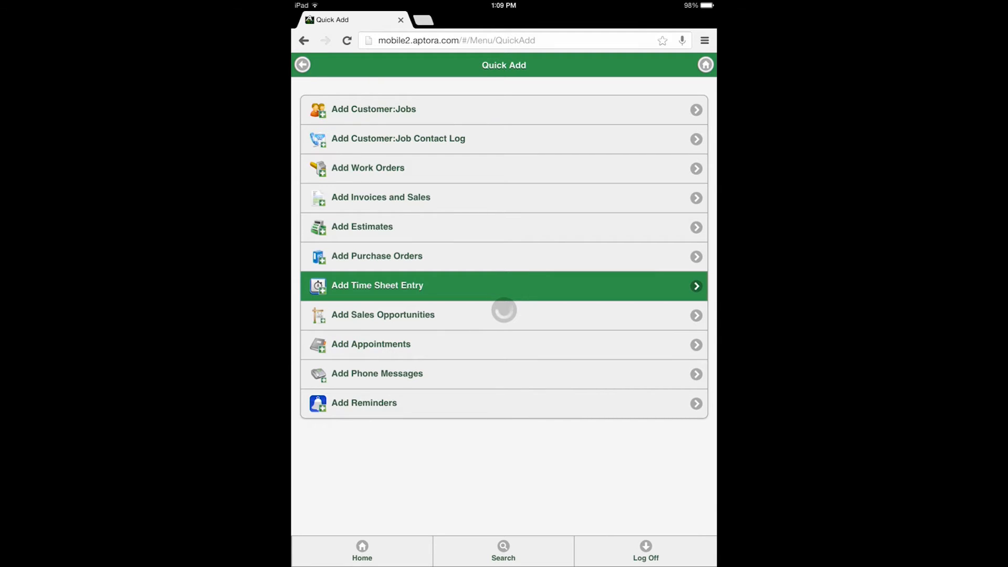
{"action": "left_click", "coordinate": [377, 284]}
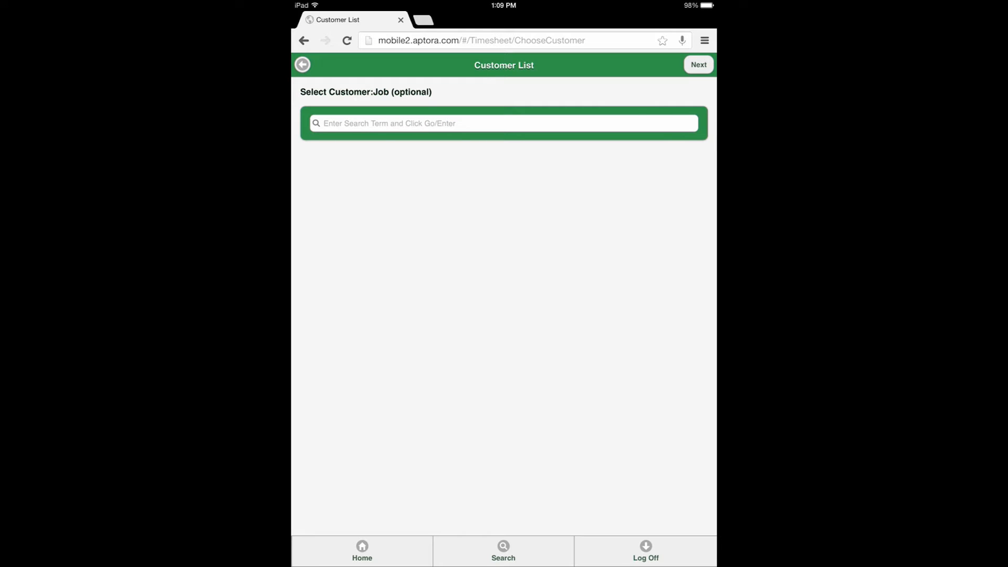
Step: Search customers for 'A', select AAA Cleaning:Site 2, and go back to Quick Add
{"action": "left_click", "coordinate": [504, 122]}
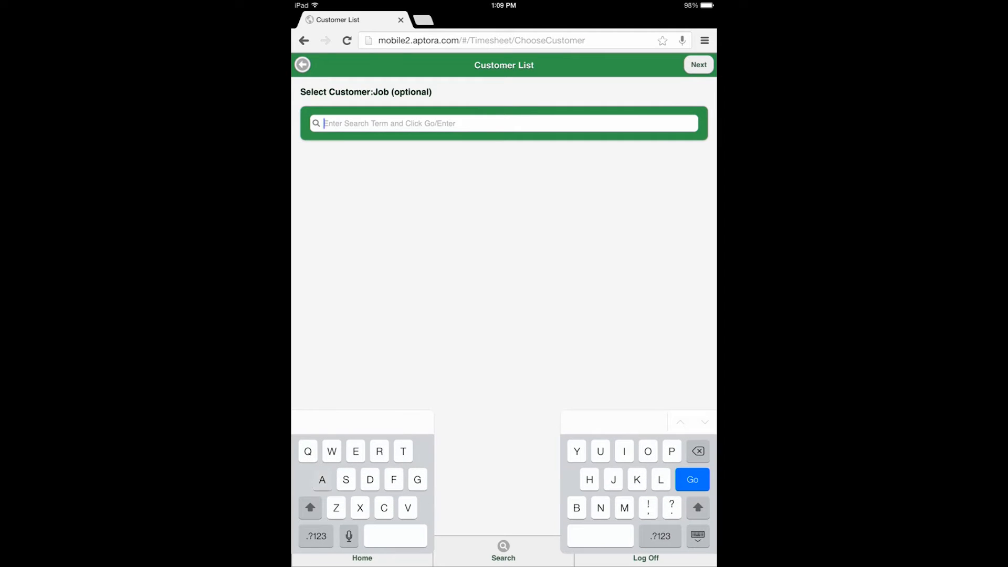
{"action": "type", "text": "A"}
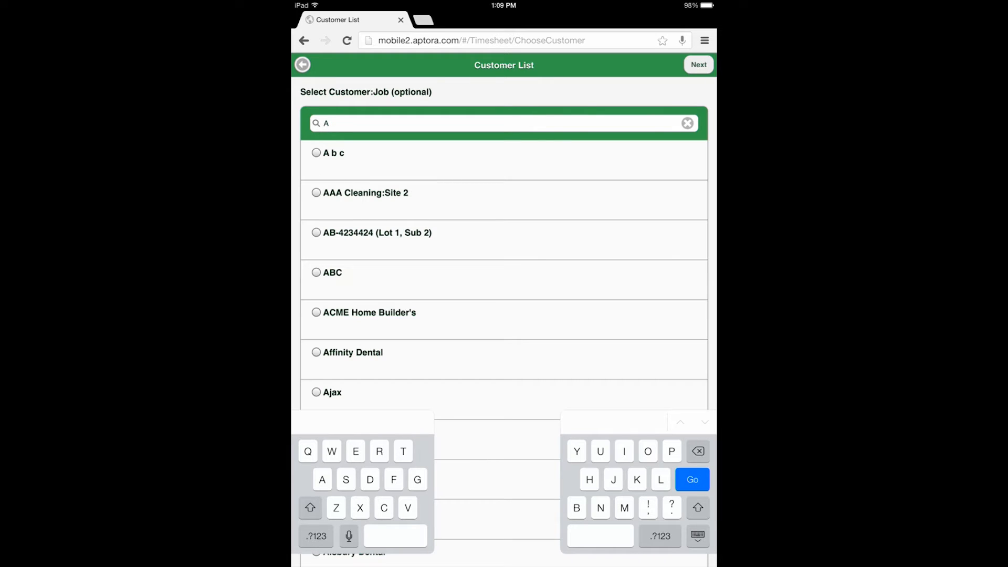
{"action": "left_click", "coordinate": [316, 192]}
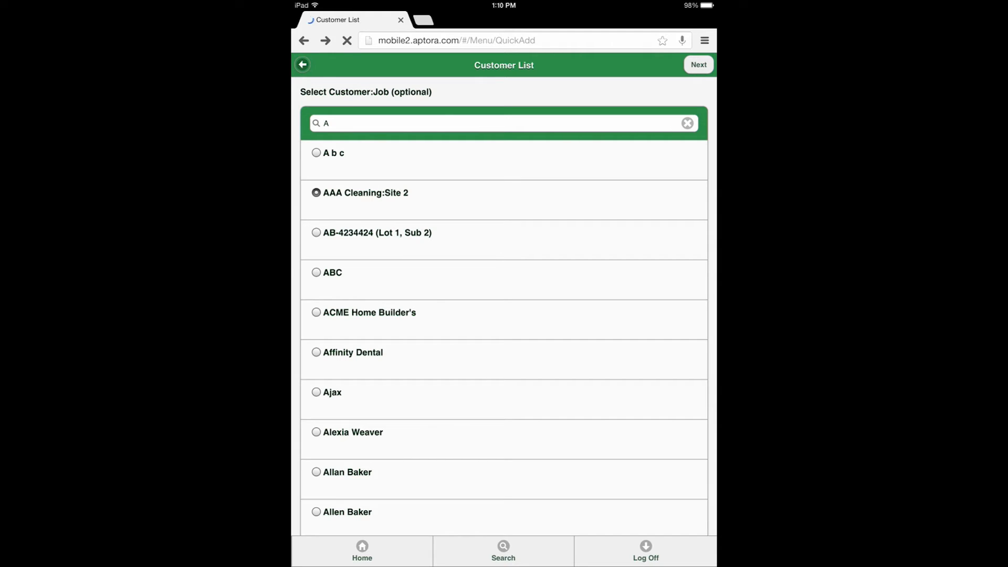
{"action": "left_click", "coordinate": [698, 64]}
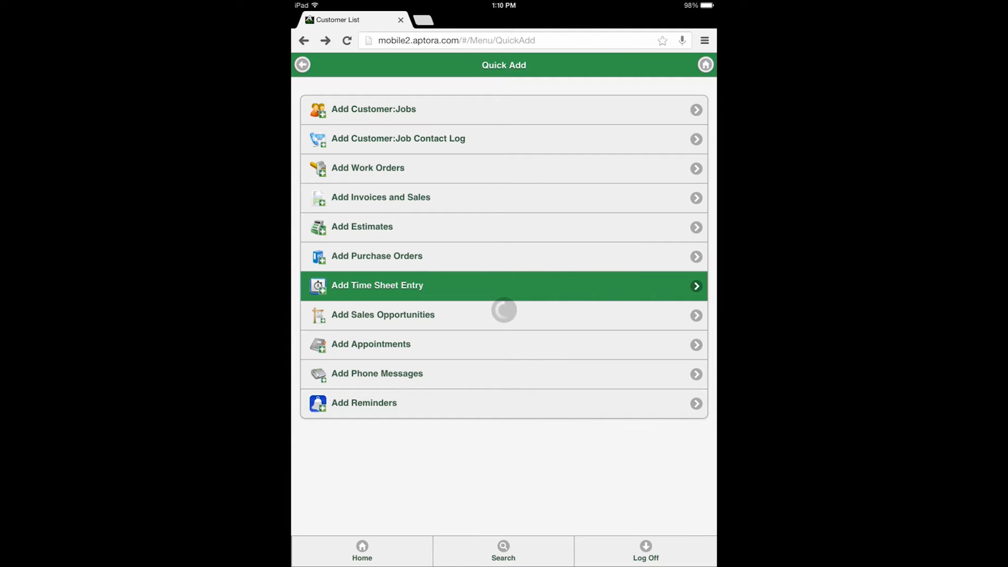
Step: Restart the time sheet entry, choose topic Complaint and set the 12:10 PM start time
{"action": "left_click", "coordinate": [376, 286]}
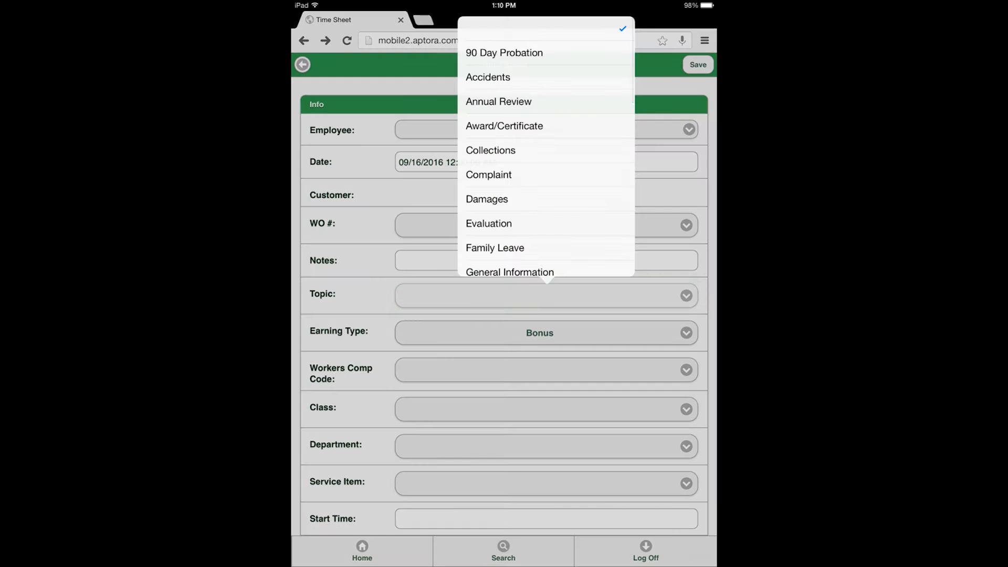
{"action": "left_click", "coordinate": [488, 174]}
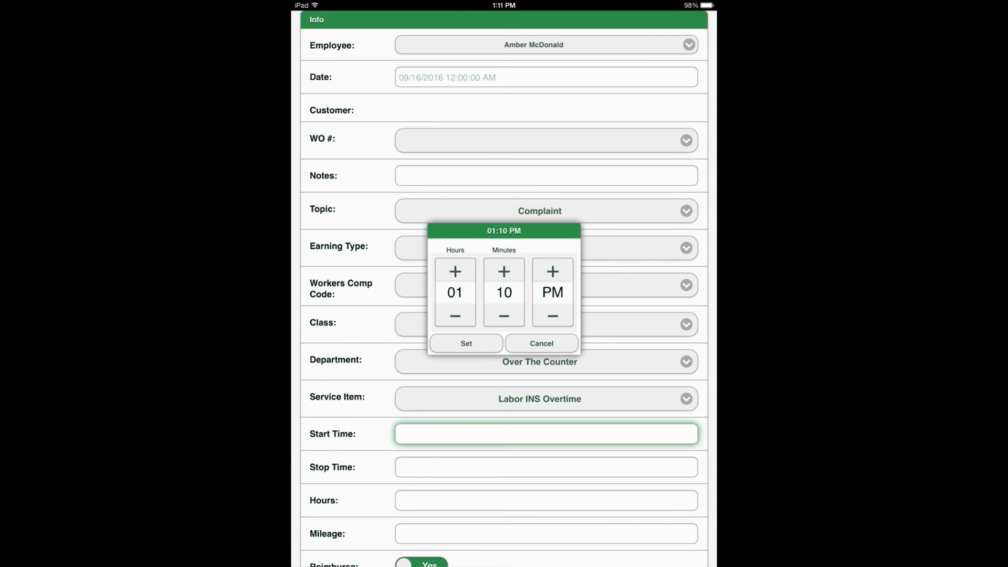
{"action": "left_click", "coordinate": [465, 343]}
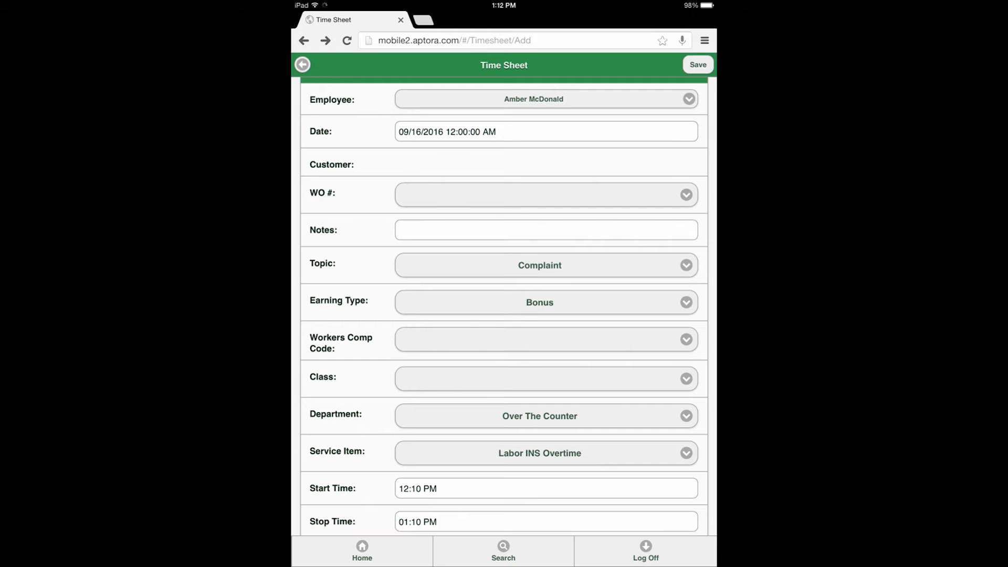
{"action": "left_click", "coordinate": [697, 64]}
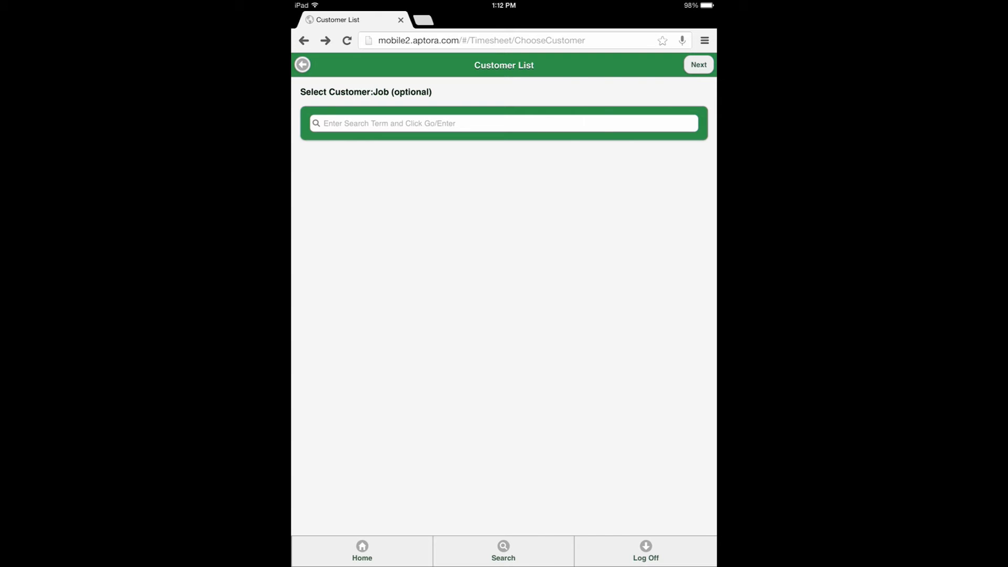
Step: Use the bottom toolbar's Home button to reach the main menu with administrator alerts
{"action": "left_click", "coordinate": [361, 550]}
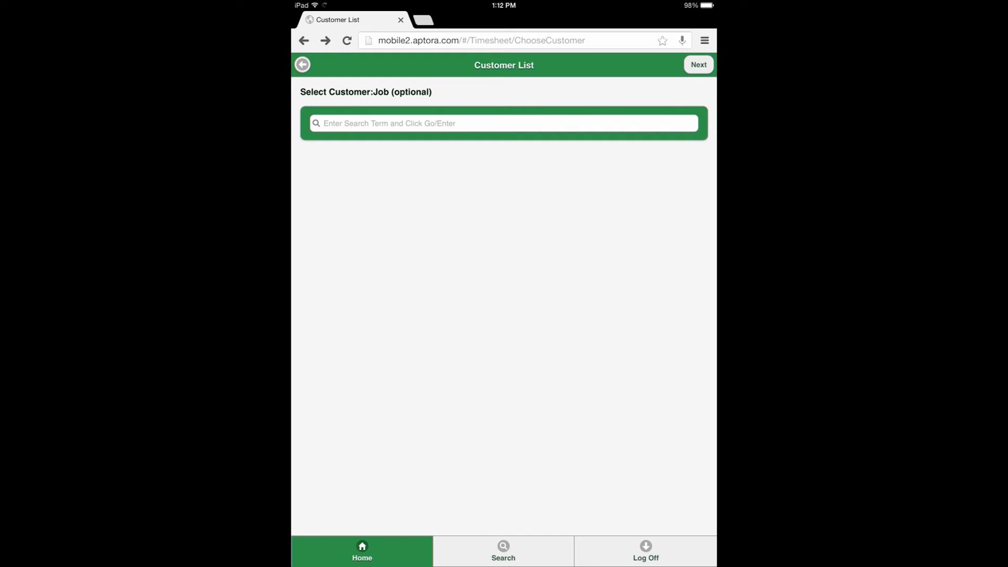
{"action": "left_click", "coordinate": [302, 64]}
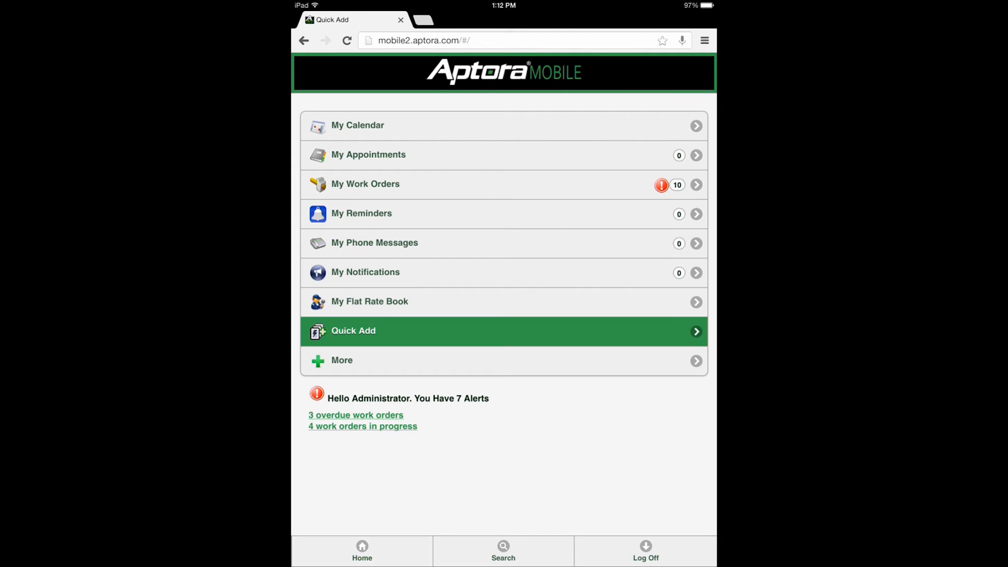
Step: Start a new time sheet via Quick Add, search 'A', select customer ABC and continue
{"action": "left_click", "coordinate": [503, 331]}
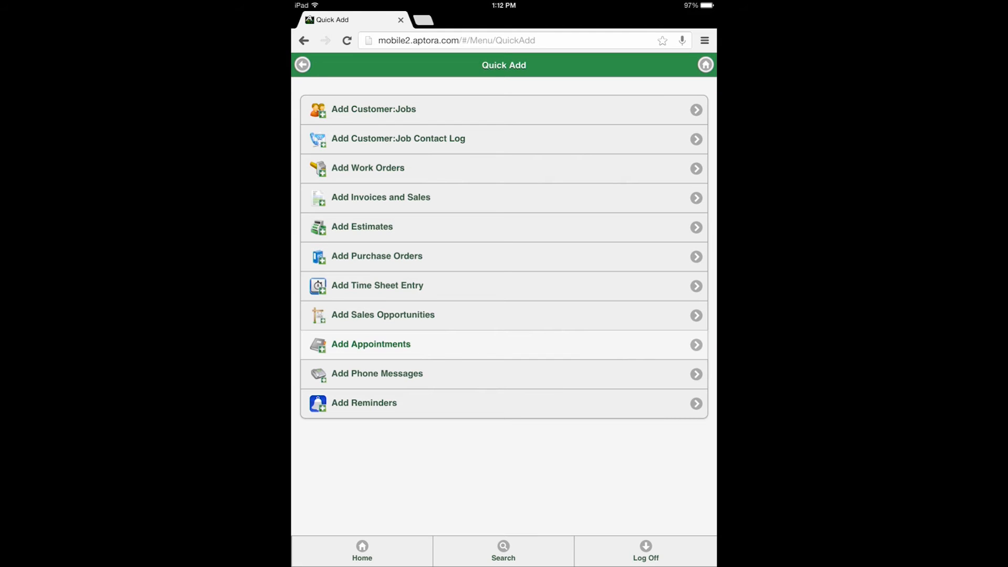
{"action": "left_click", "coordinate": [503, 286]}
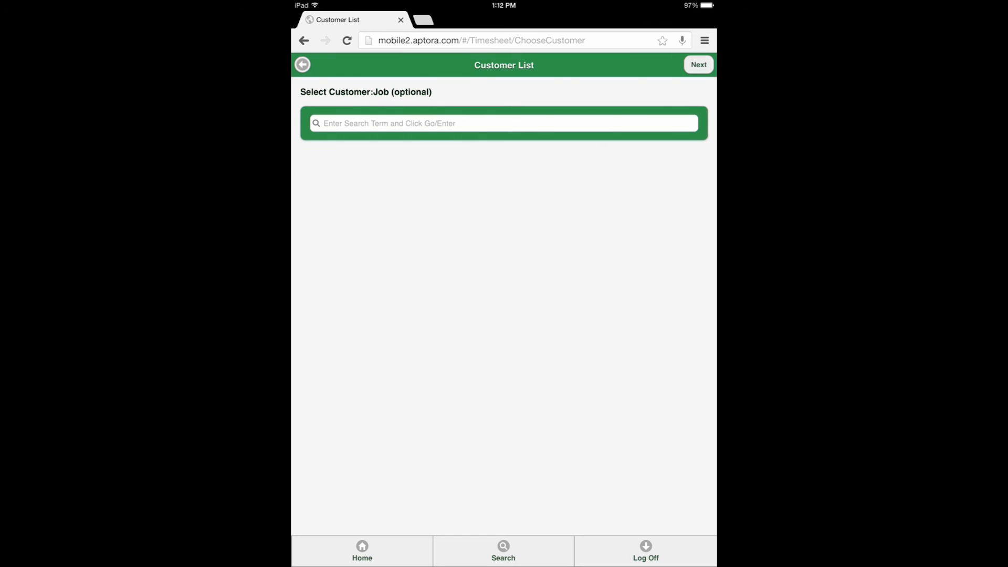
{"action": "left_click", "coordinate": [504, 123]}
{"action": "type", "text": "A"}
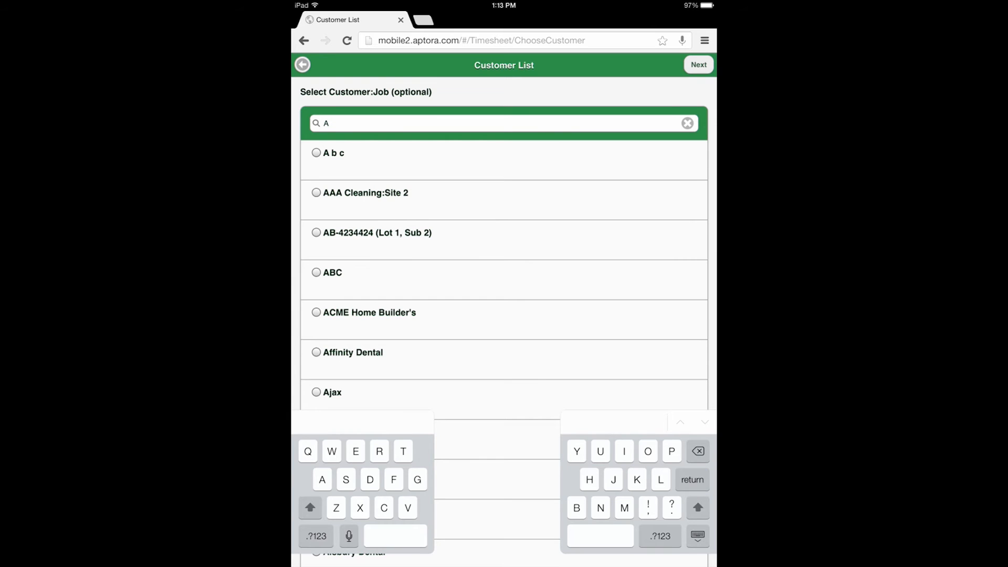
{"action": "left_click", "coordinate": [316, 271]}
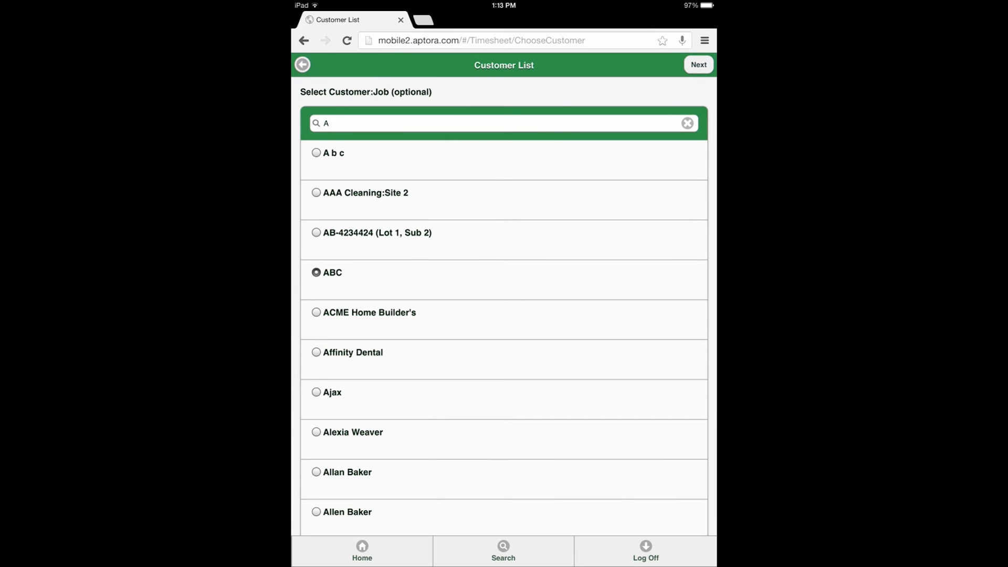
{"action": "left_click", "coordinate": [698, 65]}
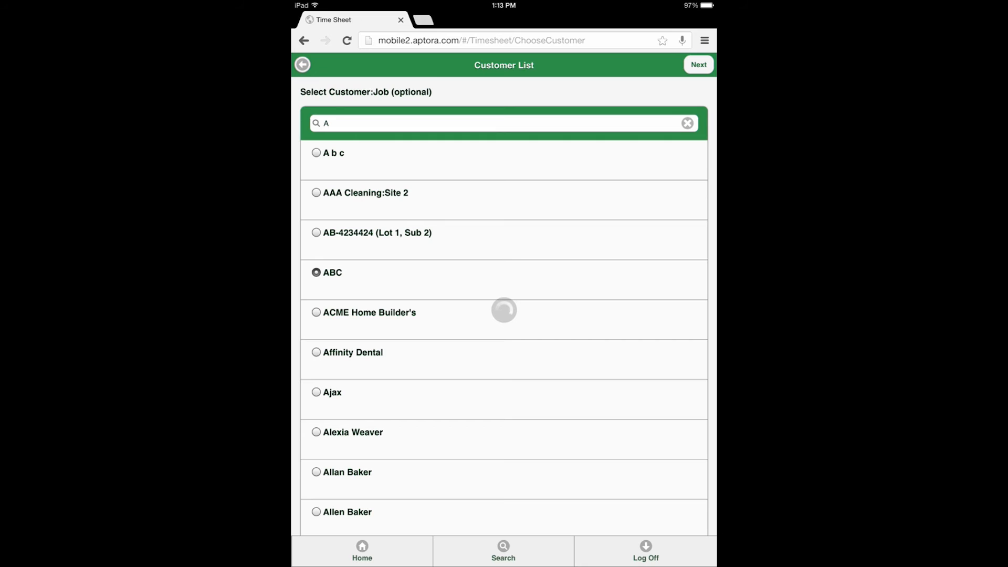
{"action": "left_click", "coordinate": [698, 64]}
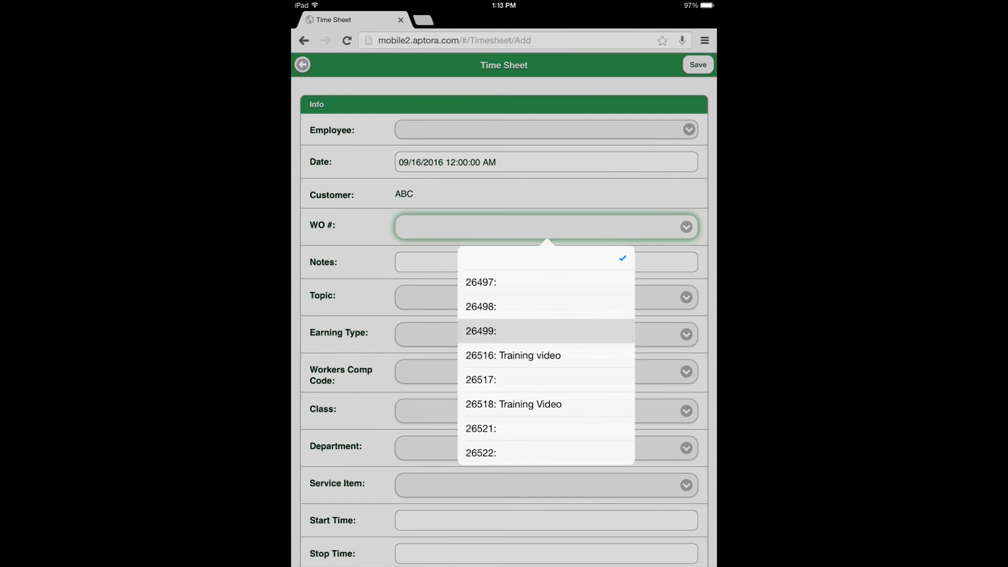
Step: Set the work order to 26499 and the topic to Evaluation
{"action": "left_click", "coordinate": [481, 331]}
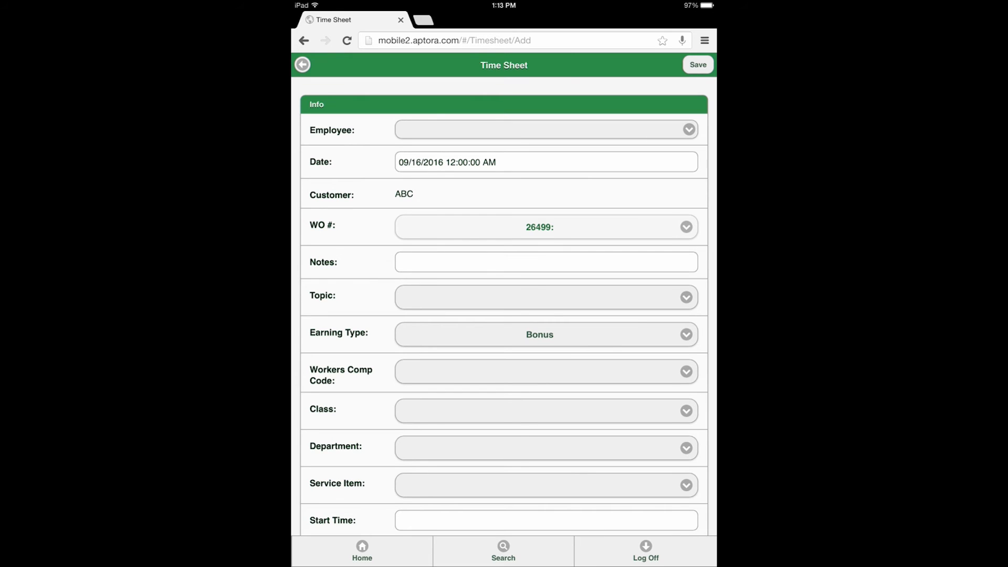
{"action": "left_click", "coordinate": [685, 297]}
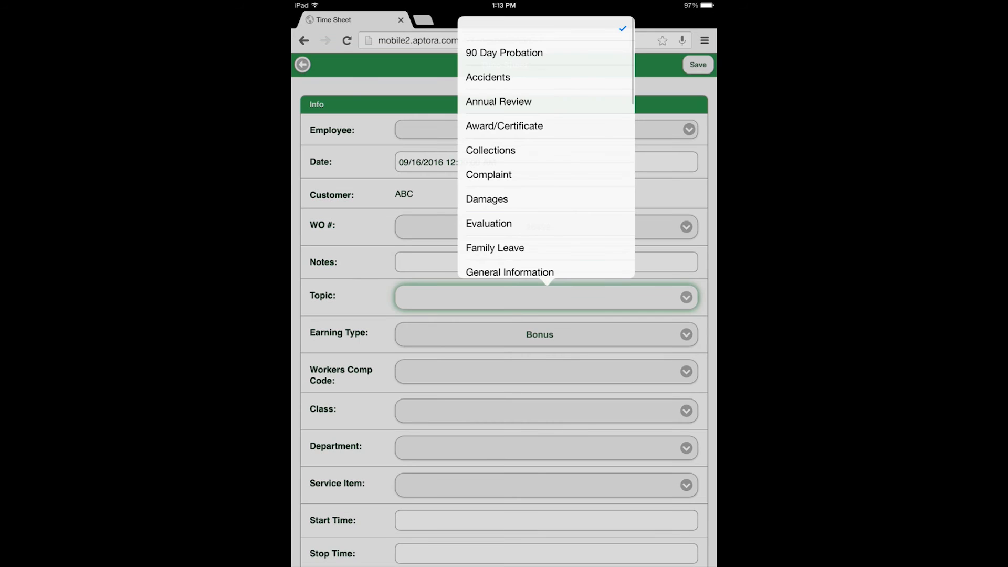
{"action": "left_click", "coordinate": [488, 223]}
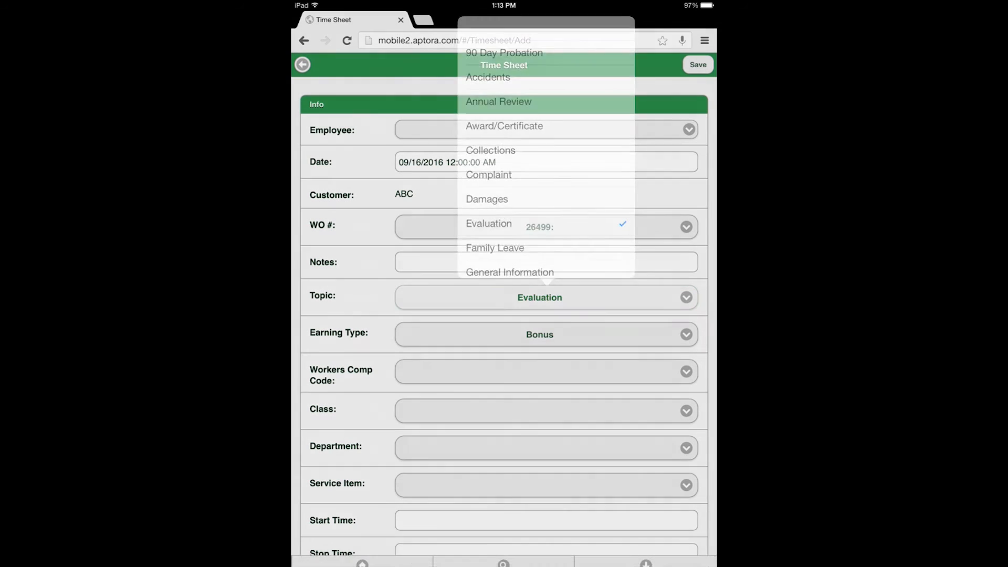
{"action": "left_click", "coordinate": [487, 223]}
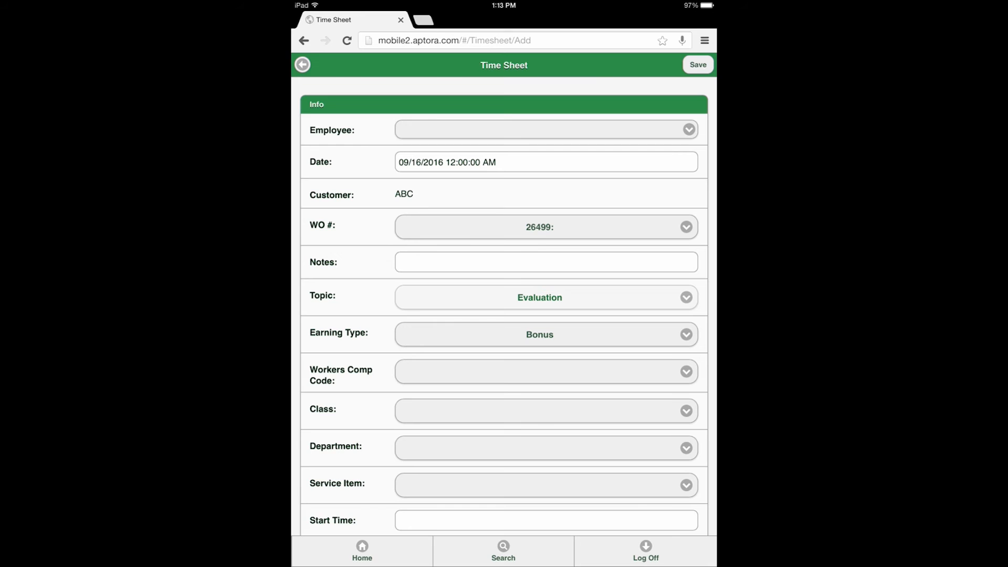
Step: Set department Commercial:Service (comm) and service item Labor SRV Prefered
{"action": "left_click", "coordinate": [546, 448]}
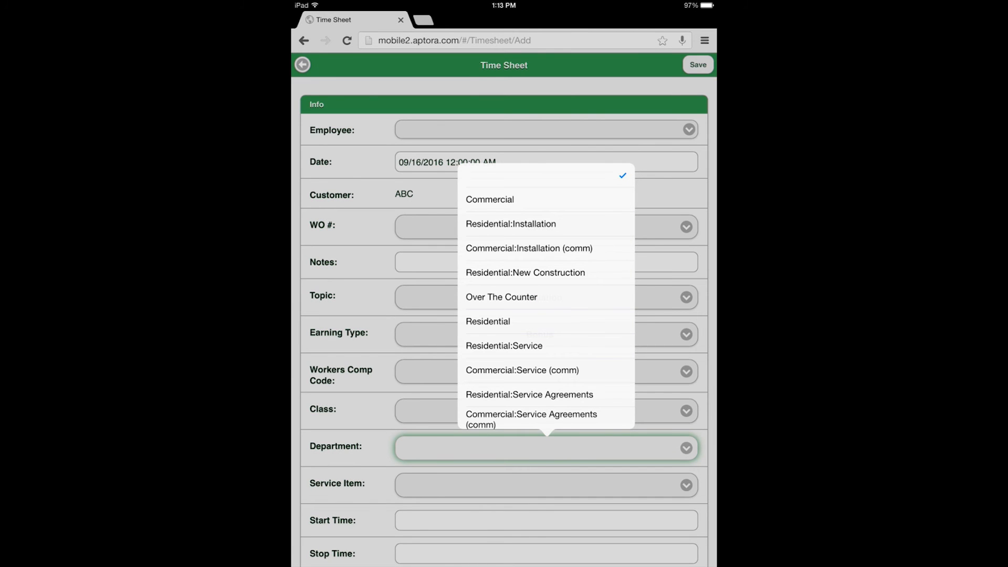
{"action": "left_click", "coordinate": [522, 370]}
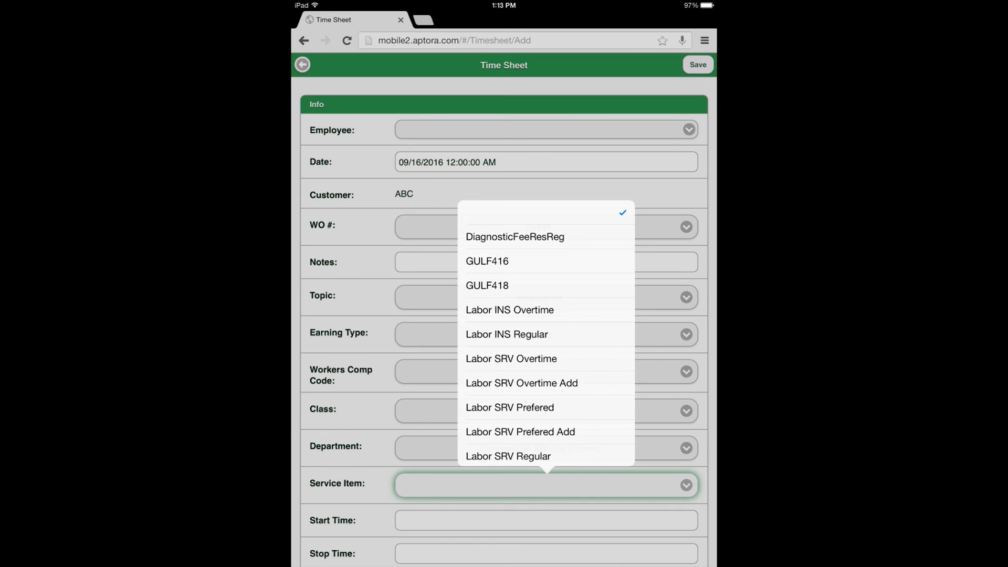
{"action": "left_click", "coordinate": [509, 407]}
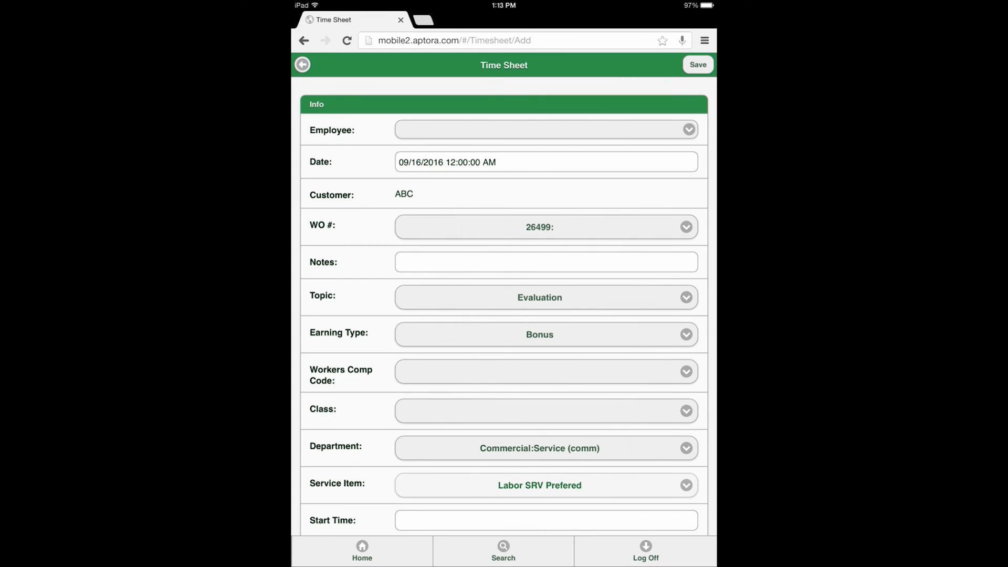
{"action": "scroll", "scroll_direction": "down", "scroll_amount": 3}
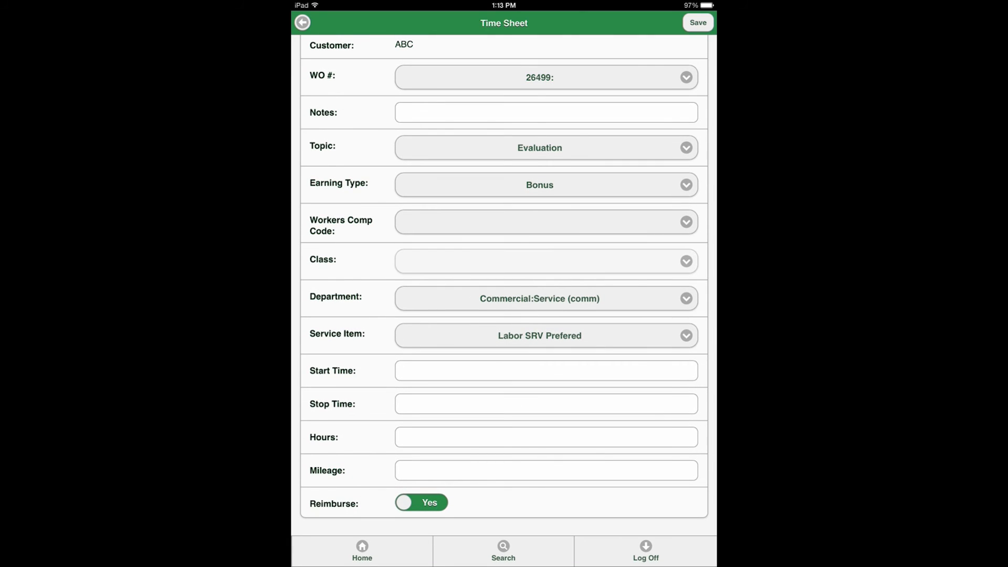
Step: Use the time picker spinners to set Start Time 12:15 PM and Stop Time 01:15 PM
{"action": "left_click", "coordinate": [546, 370]}
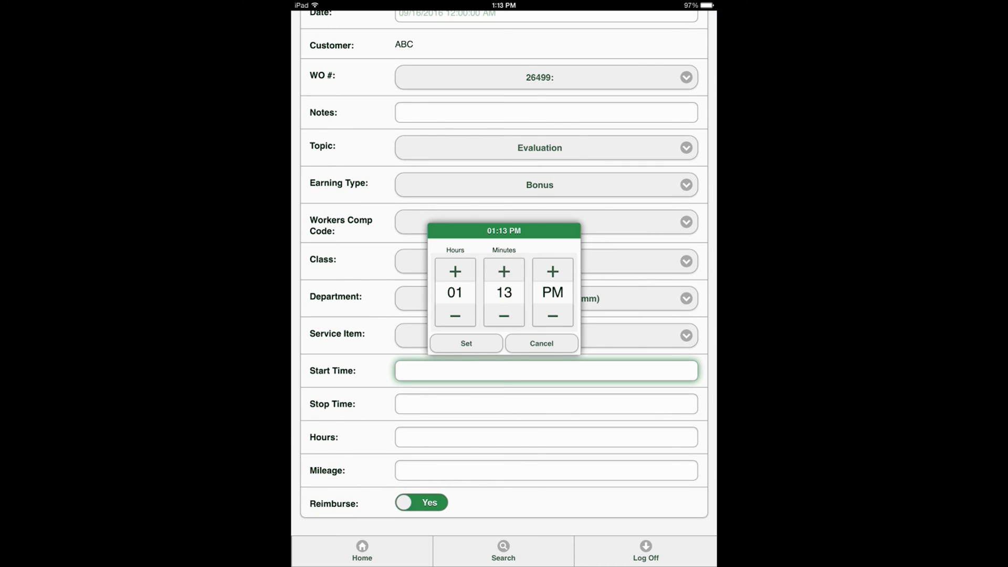
{"action": "left_click", "coordinate": [504, 271]}
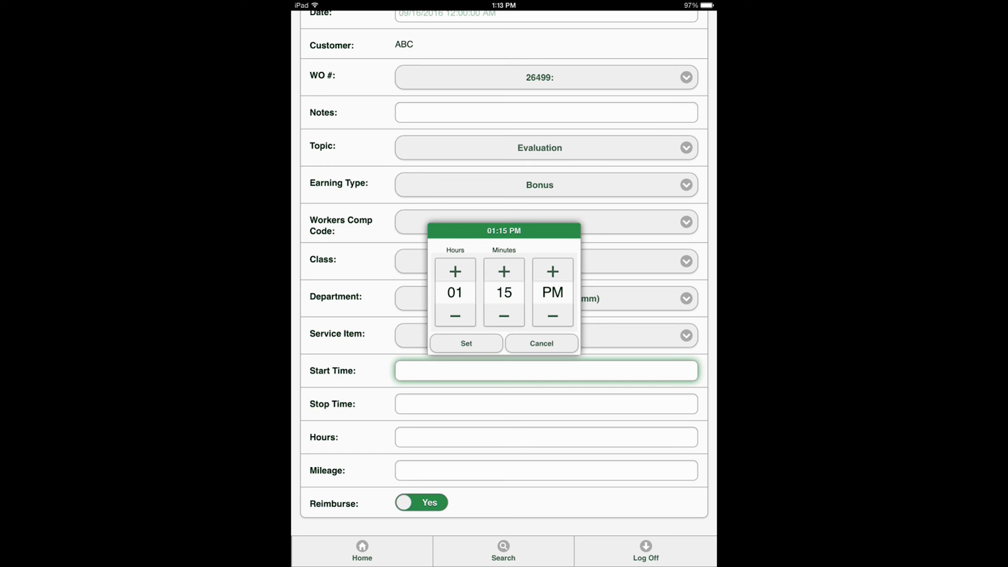
{"action": "left_click", "coordinate": [455, 315]}
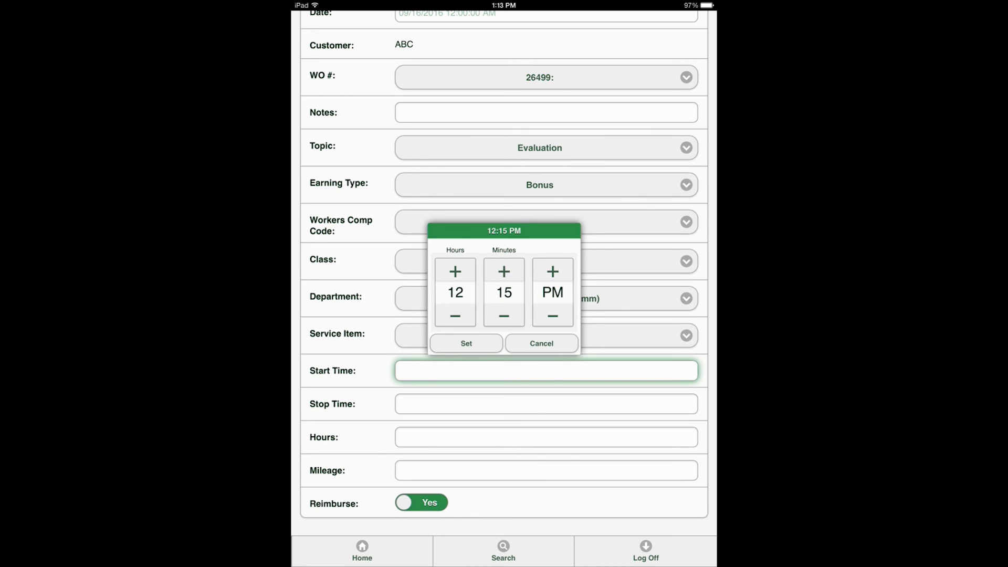
{"action": "left_click", "coordinate": [465, 343]}
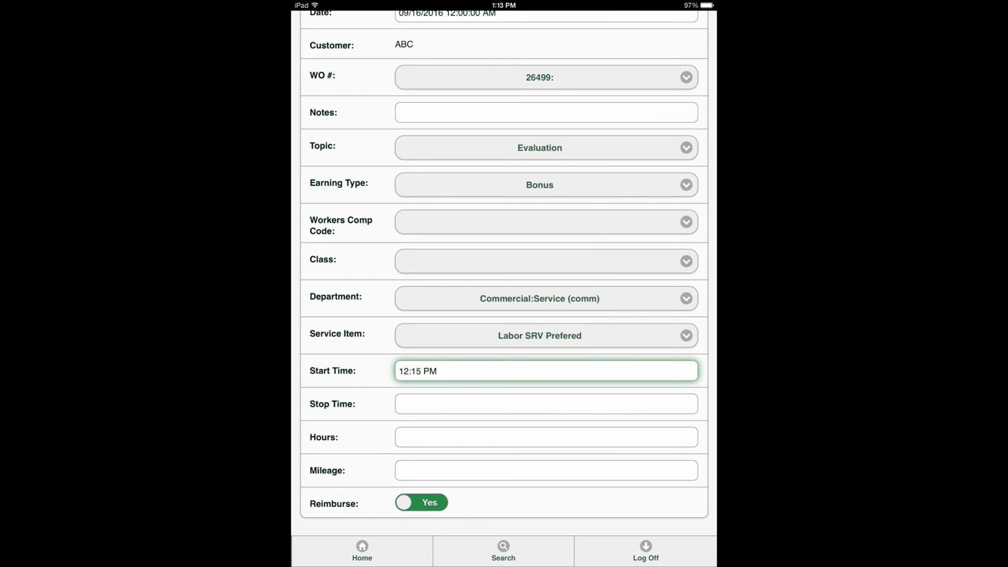
{"action": "left_click", "coordinate": [546, 403]}
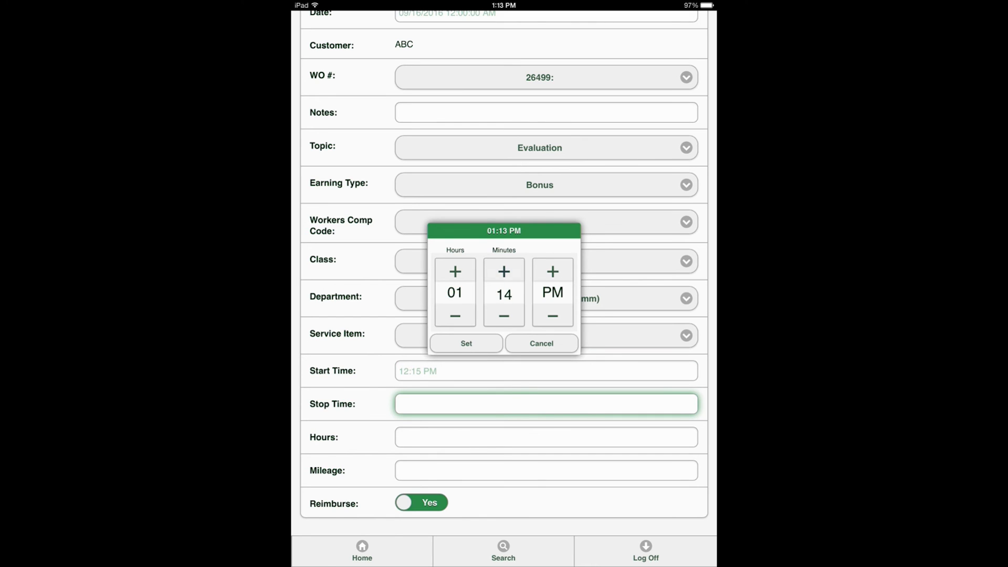
{"action": "left_click", "coordinate": [466, 343]}
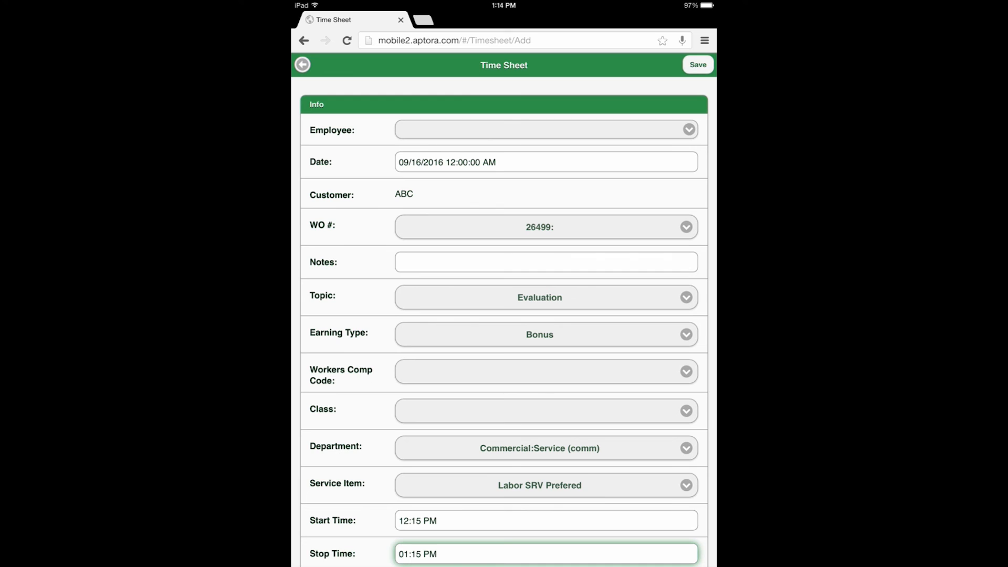
Step: Pick an employee, save the ABC time sheet, and go back Home
{"action": "left_click", "coordinate": [697, 64]}
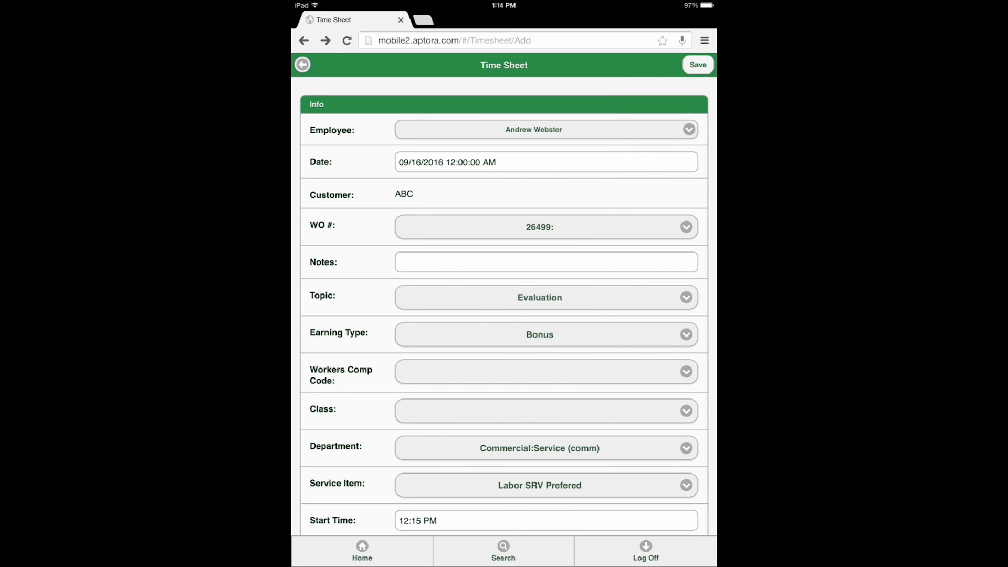
{"action": "left_click", "coordinate": [697, 64]}
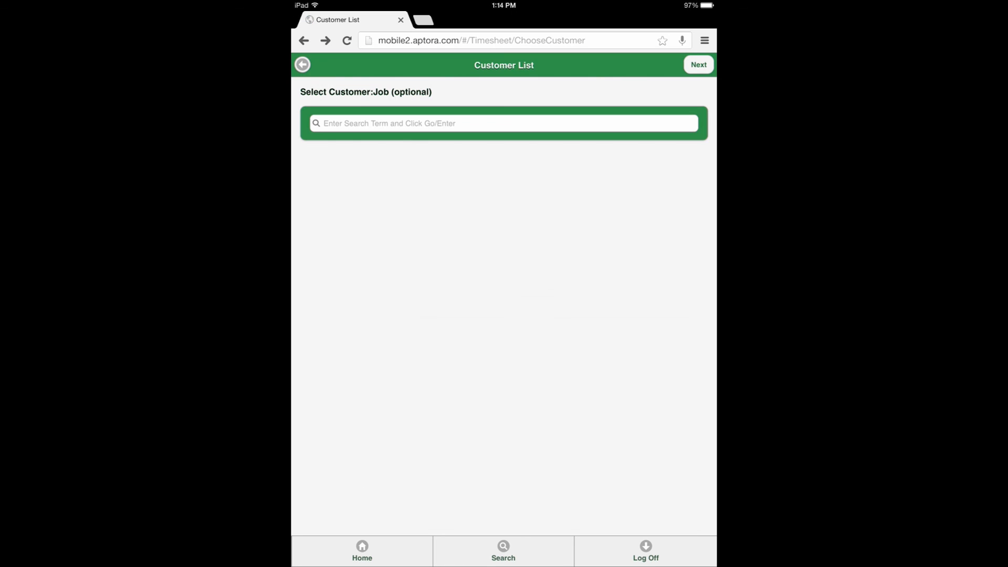
{"action": "left_click", "coordinate": [361, 551]}
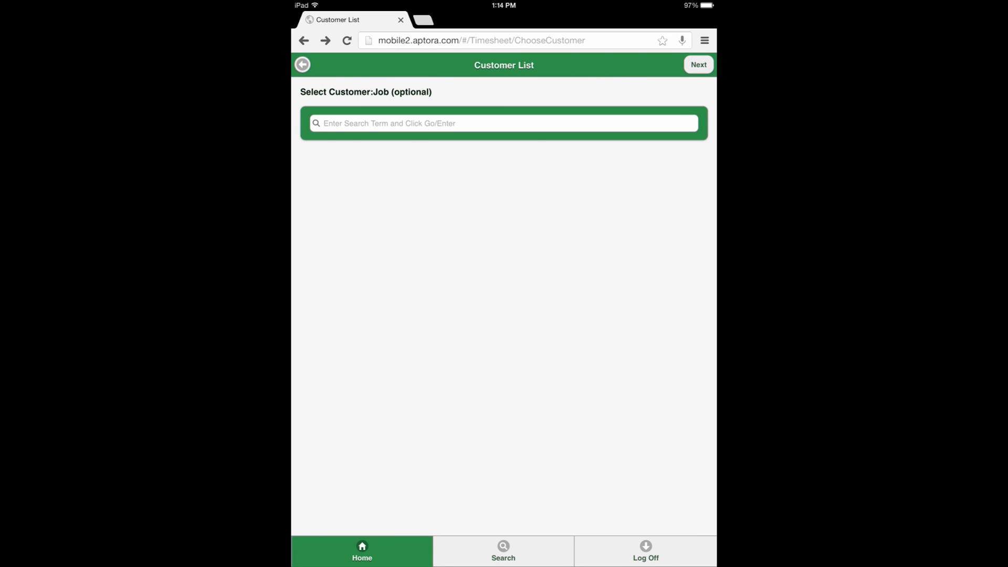